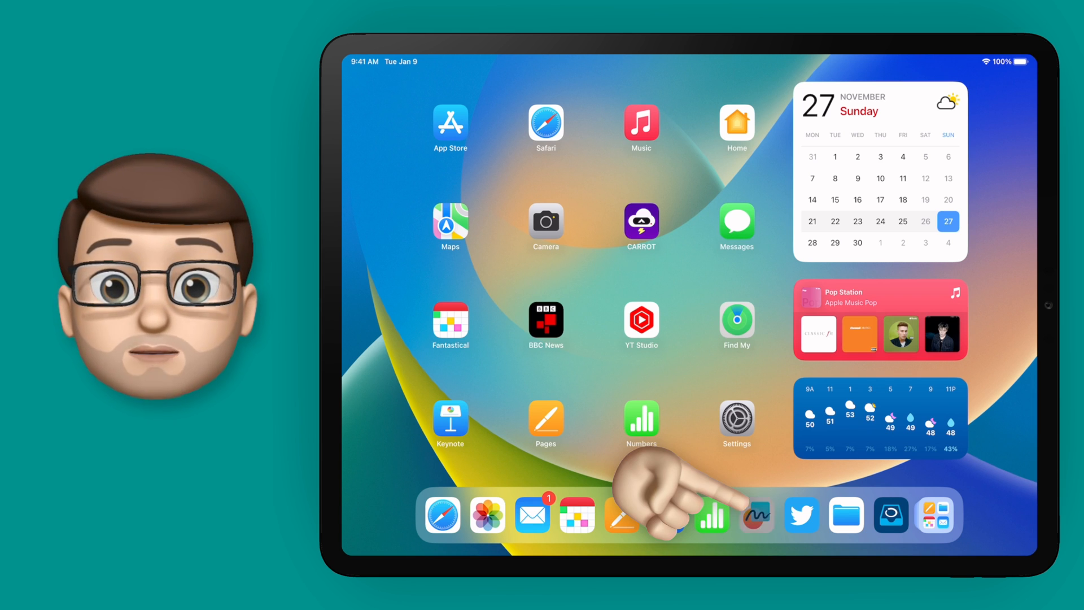
# Launch Freeform from the Home Screen Dock to reach the All Boards list
pyautogui.click(755, 515)
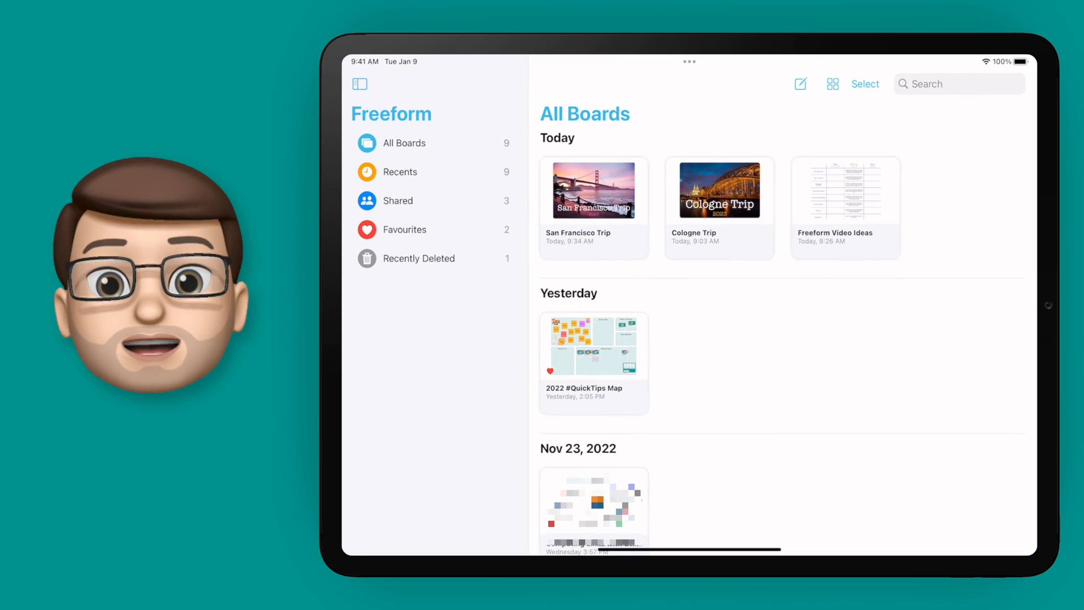